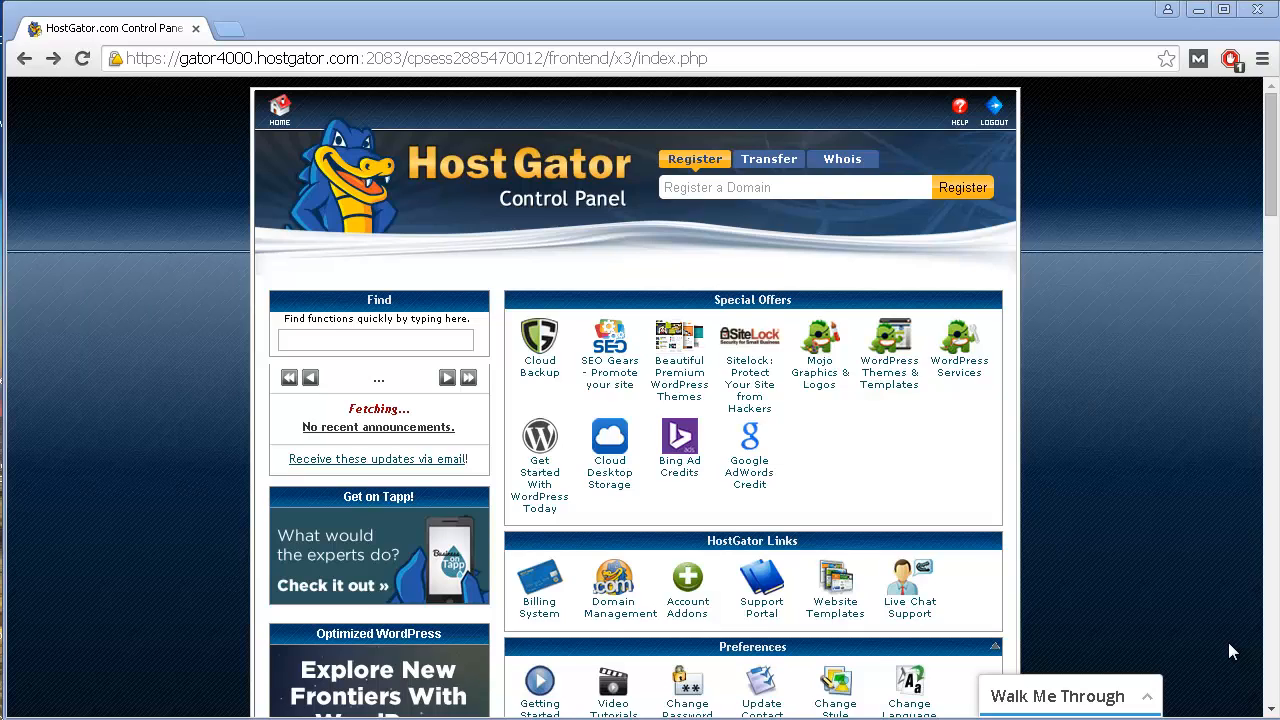
{"action": "mouse_move", "coordinate": [1224, 336]}
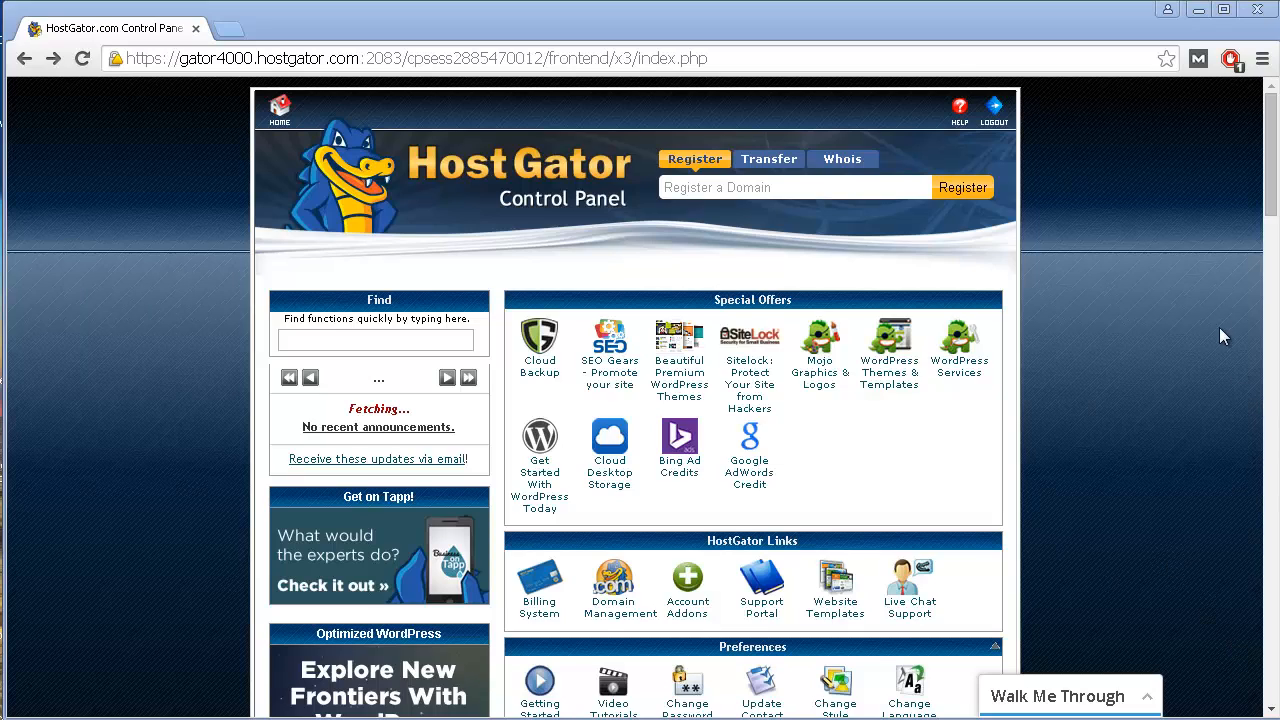
Scroll the All Installs list and expand the Forum software category.
{"action": "scroll", "scroll_direction": "down", "scroll_amount": 3}
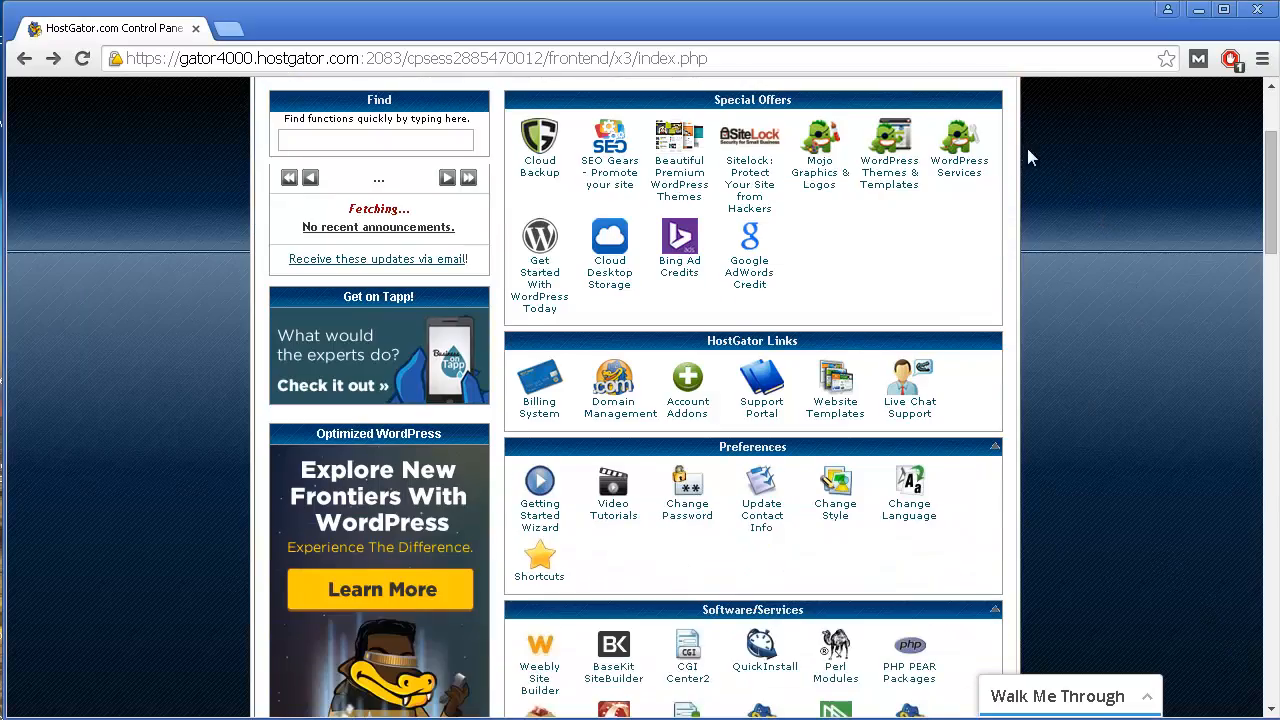
{"action": "scroll", "scroll_direction": "down", "scroll_amount": 3}
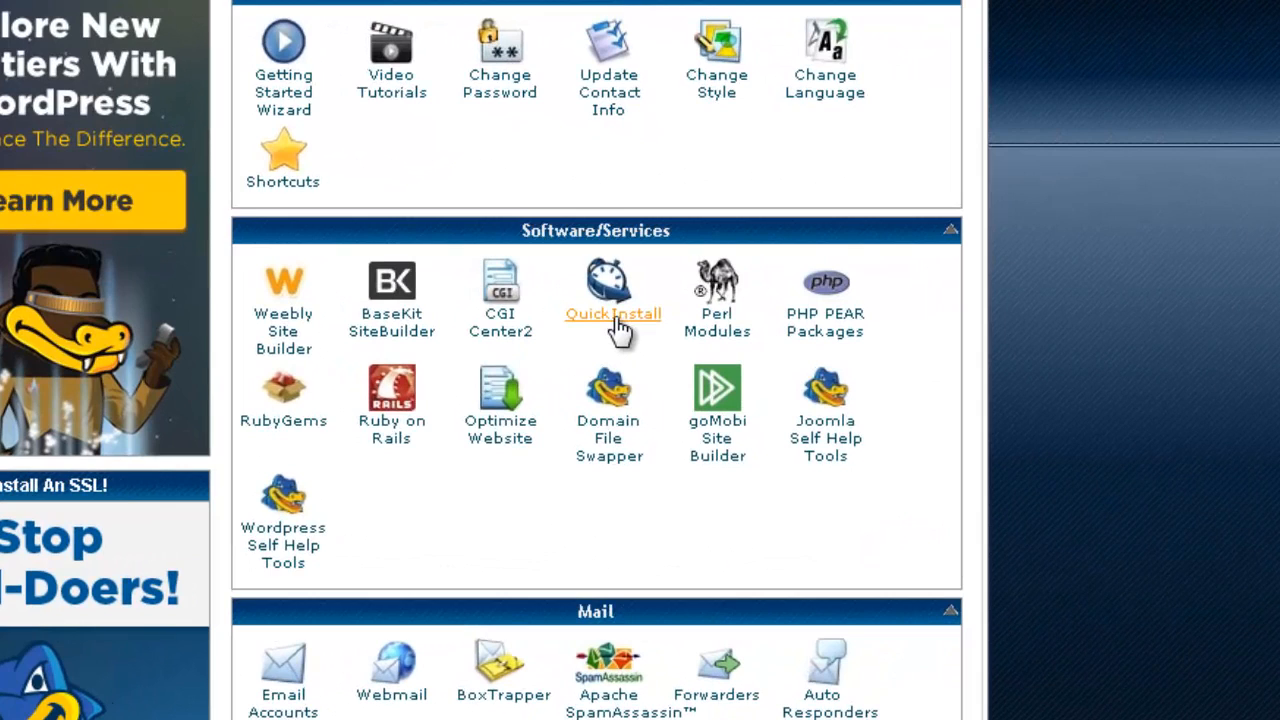
{"action": "mouse_move", "coordinate": [607, 330]}
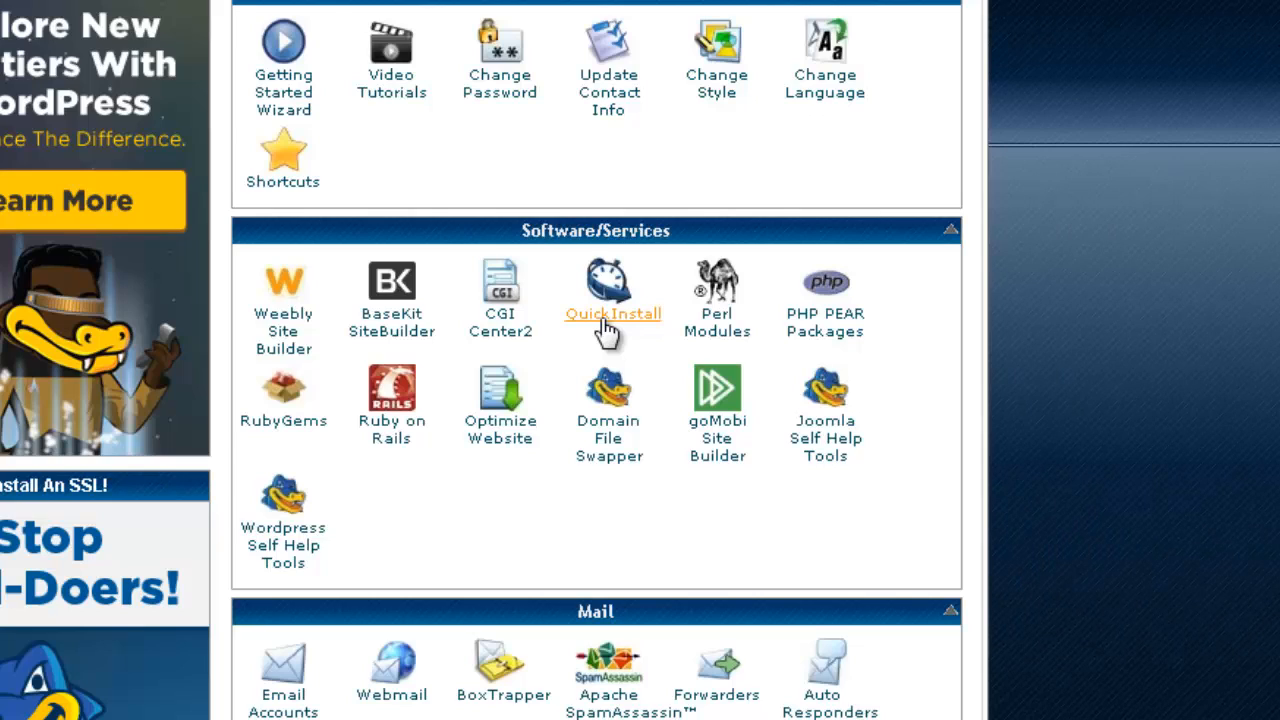
{"action": "mouse_move", "coordinate": [613, 345]}
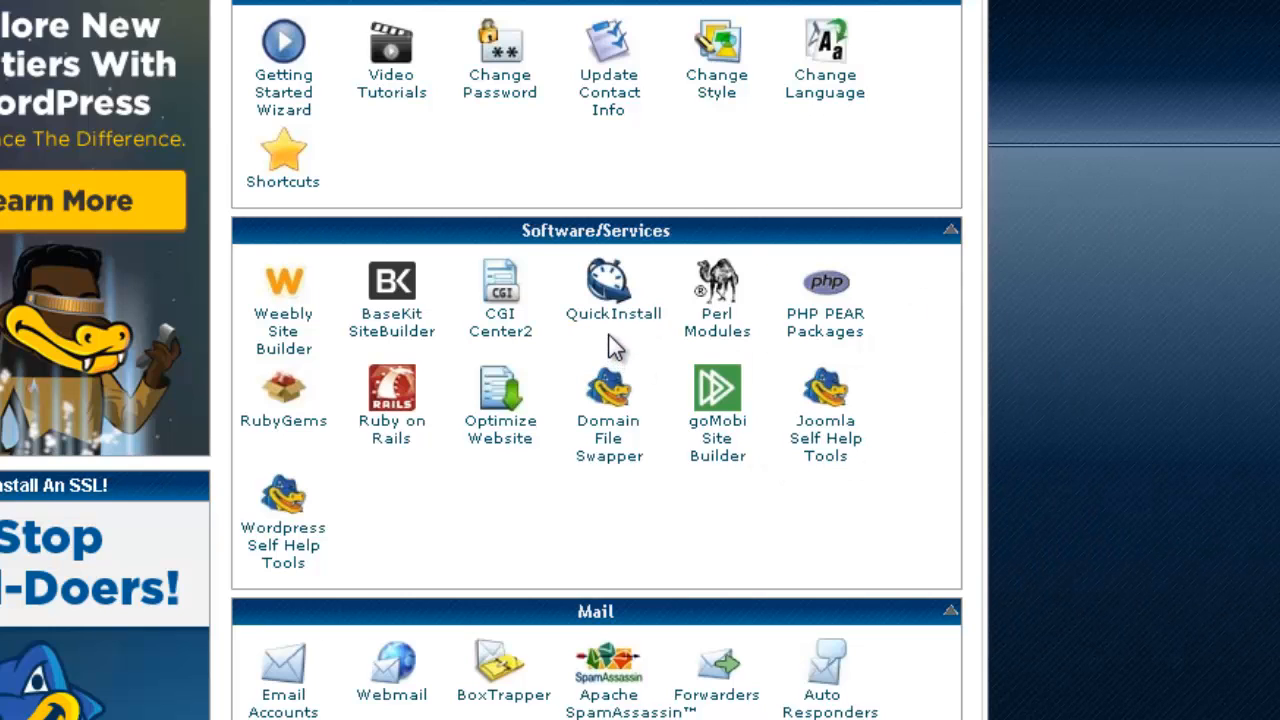
{"action": "mouse_move", "coordinate": [613, 320]}
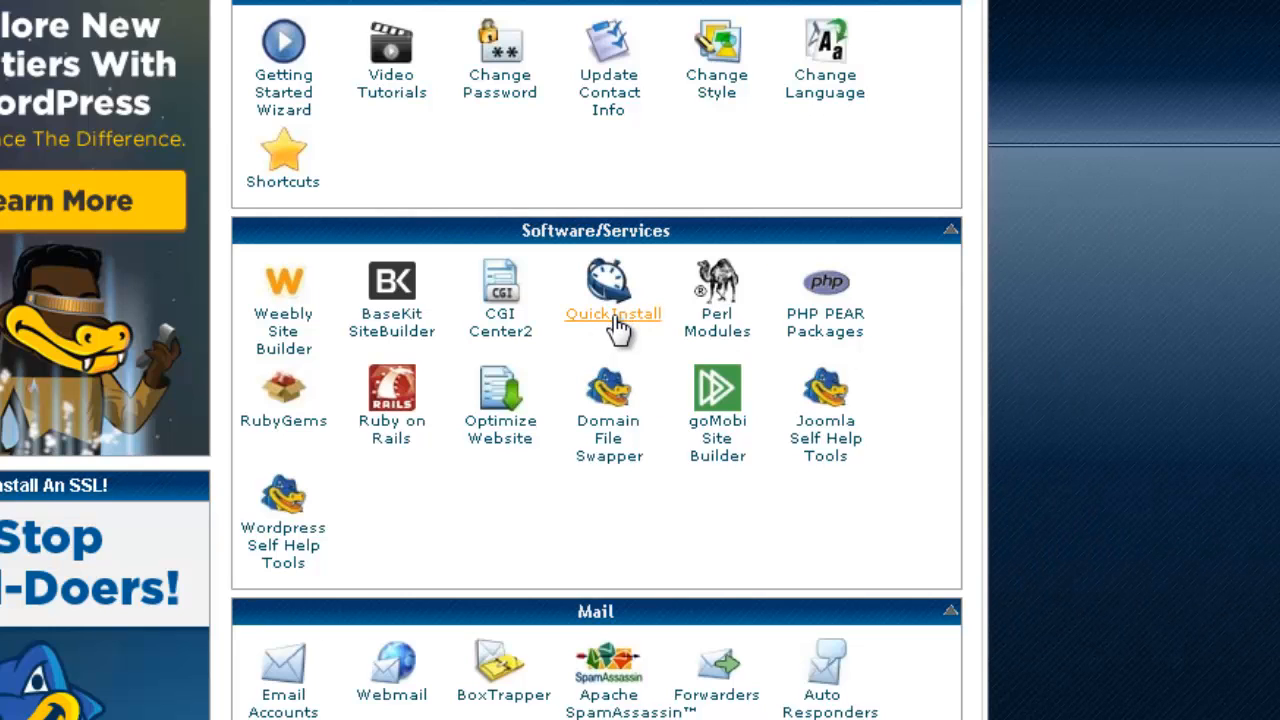
{"action": "scroll", "scroll_direction": "down", "scroll_amount": 3}
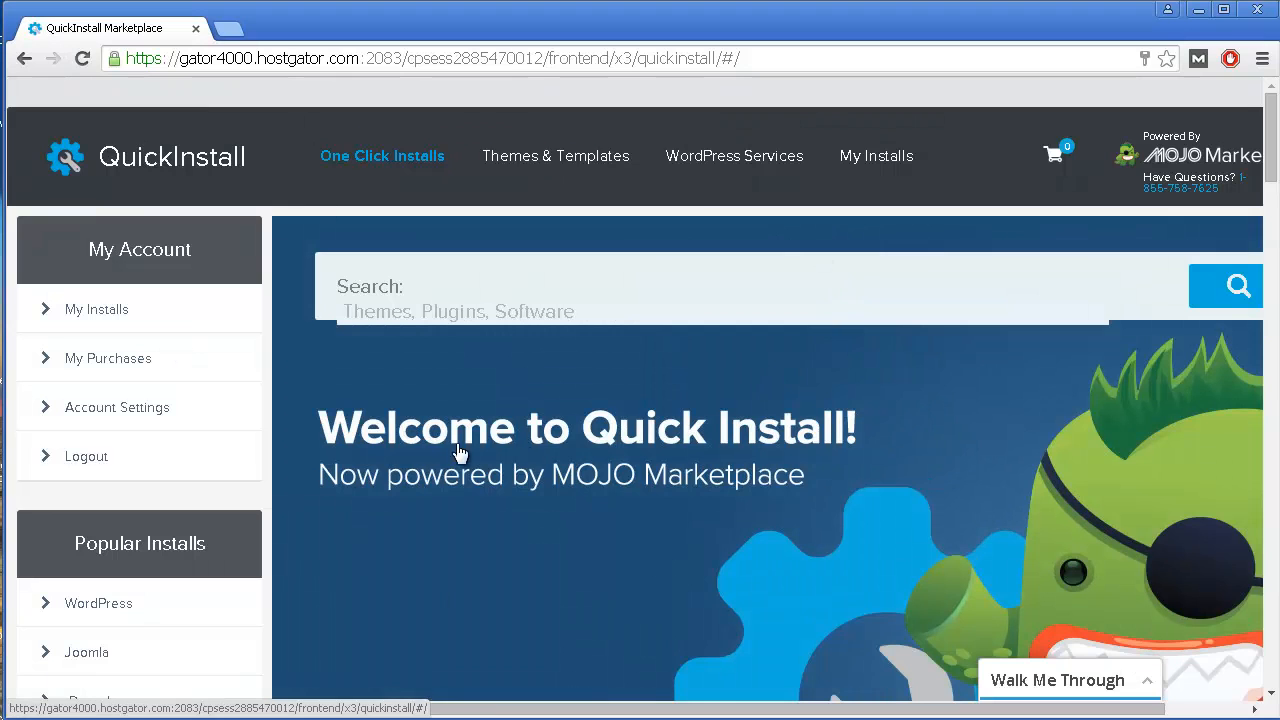
{"action": "scroll", "scroll_direction": "down", "scroll_amount": 3}
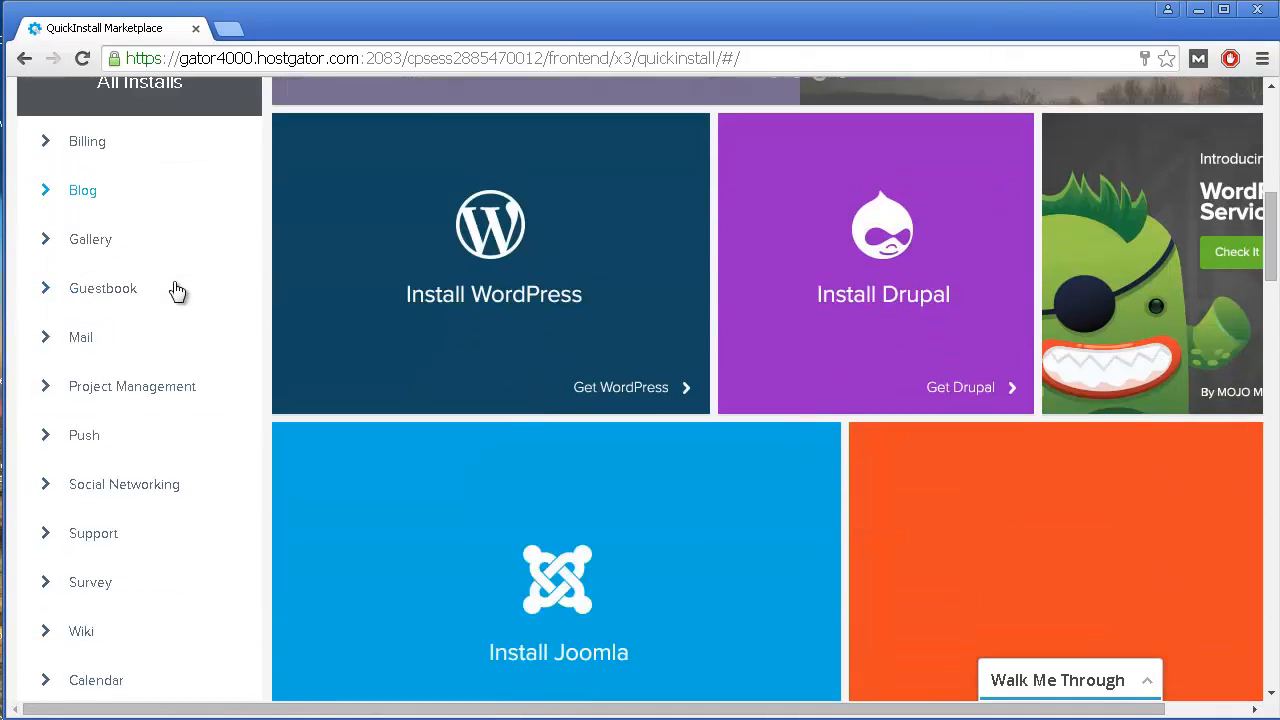
{"action": "scroll", "scroll_direction": "down", "scroll_amount": 3}
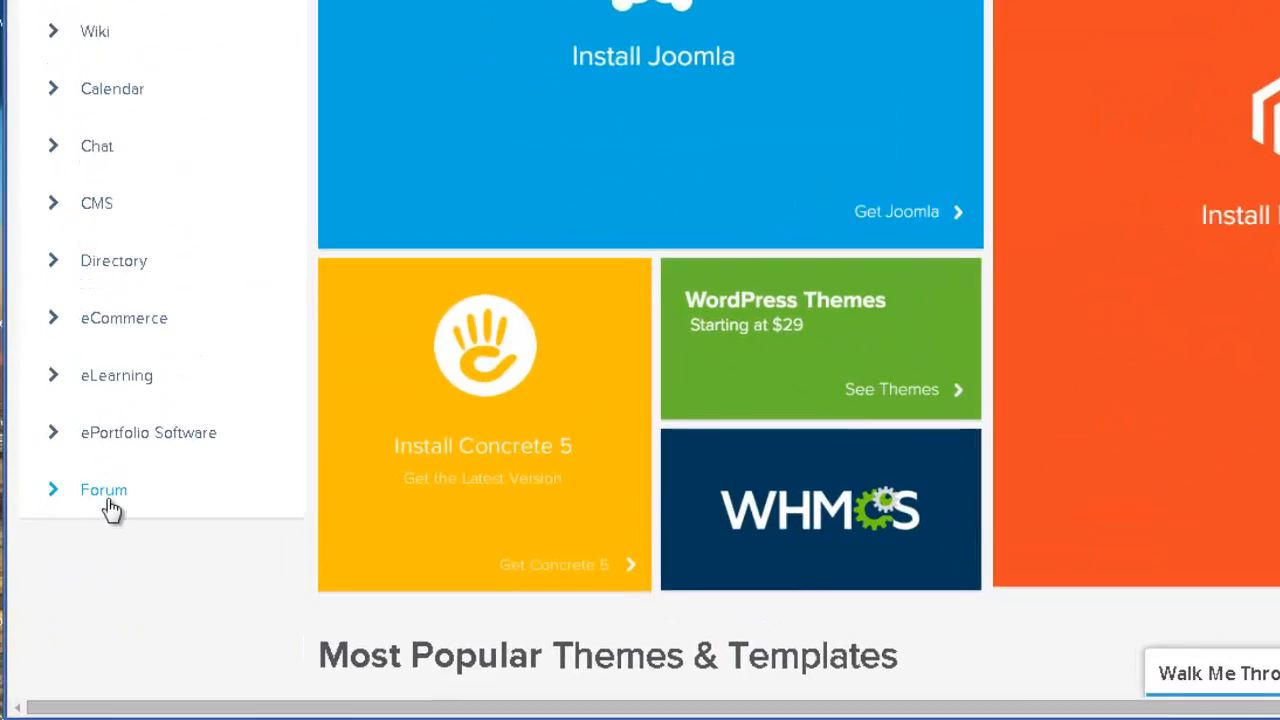
{"action": "left_click", "coordinate": [103, 489]}
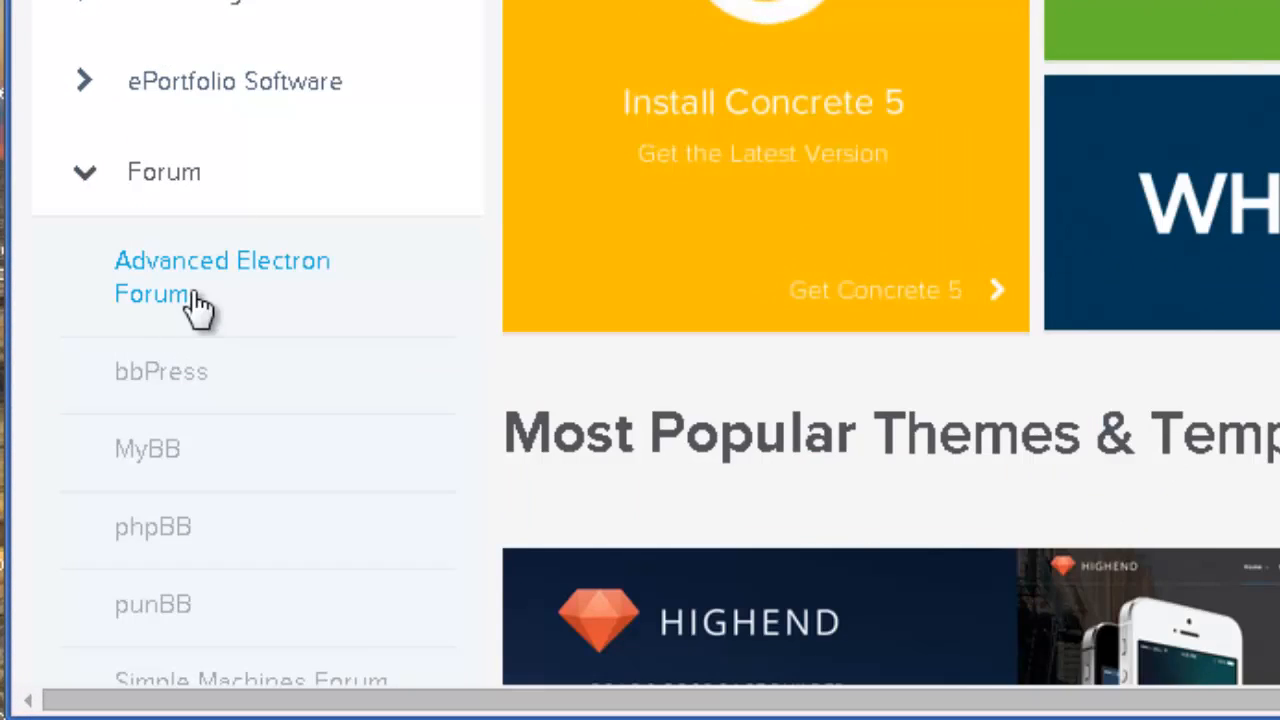
Choose phpBB from the Forum category to reach its install page.
{"action": "scroll", "scroll_direction": "down", "scroll_amount": 3}
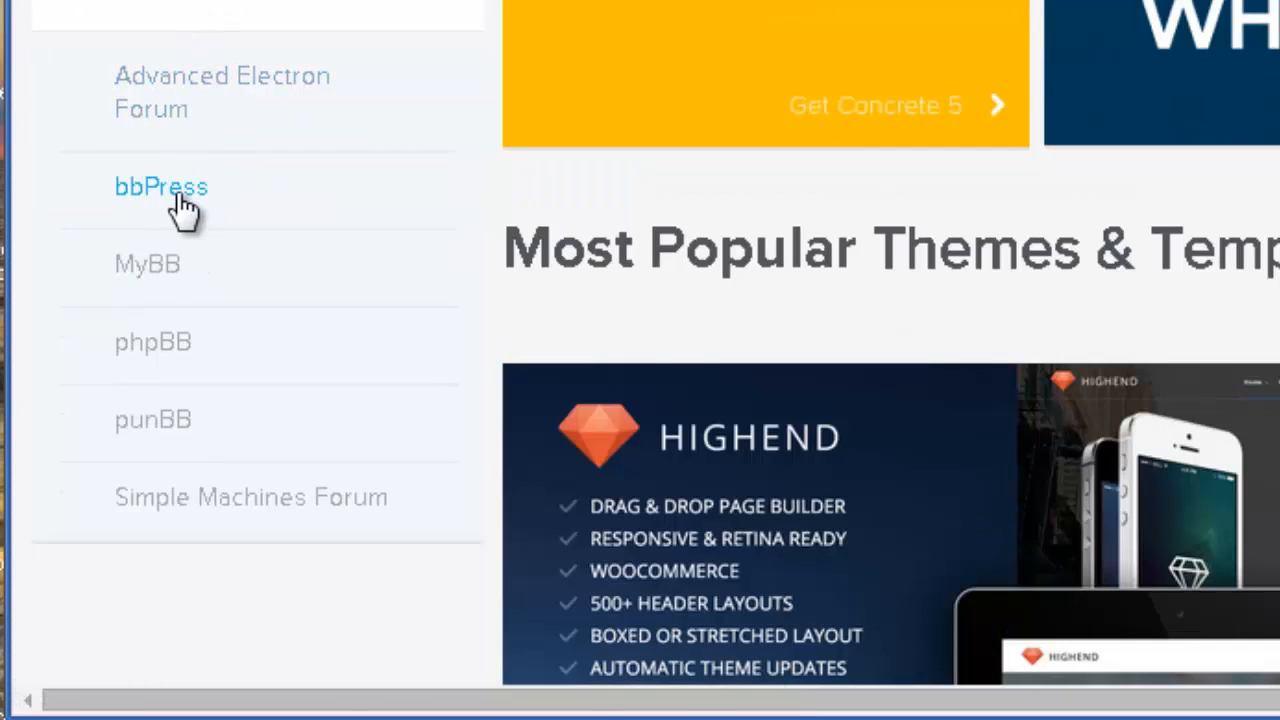
{"action": "mouse_move", "coordinate": [153, 342]}
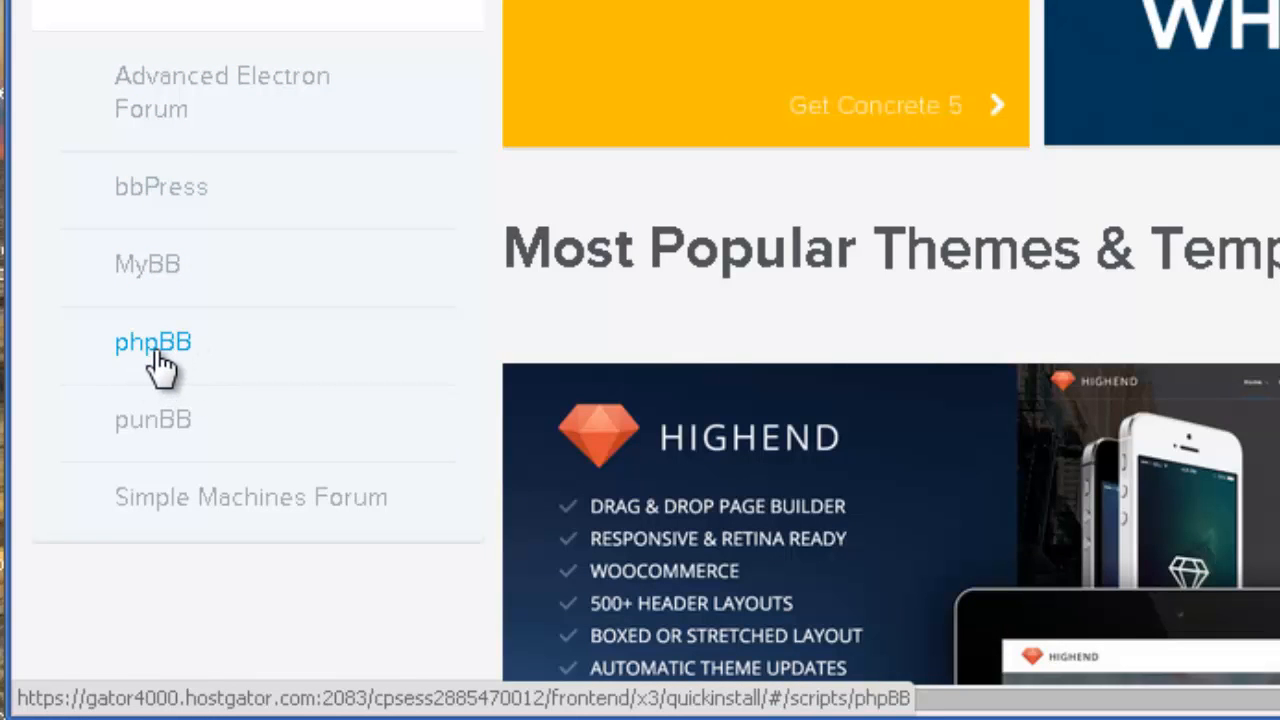
{"action": "left_click", "coordinate": [152, 342]}
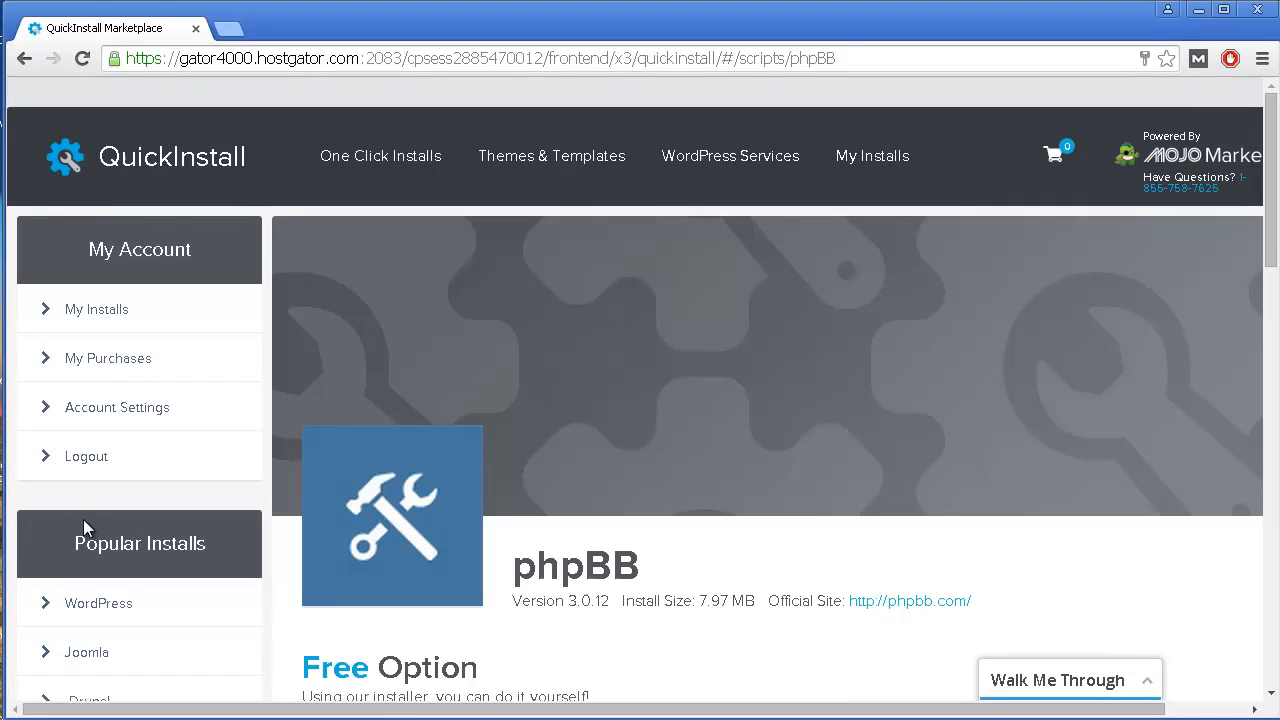
Start the free phpBB installation from the listing's free option.
{"action": "scroll", "scroll_direction": "down", "scroll_amount": 3}
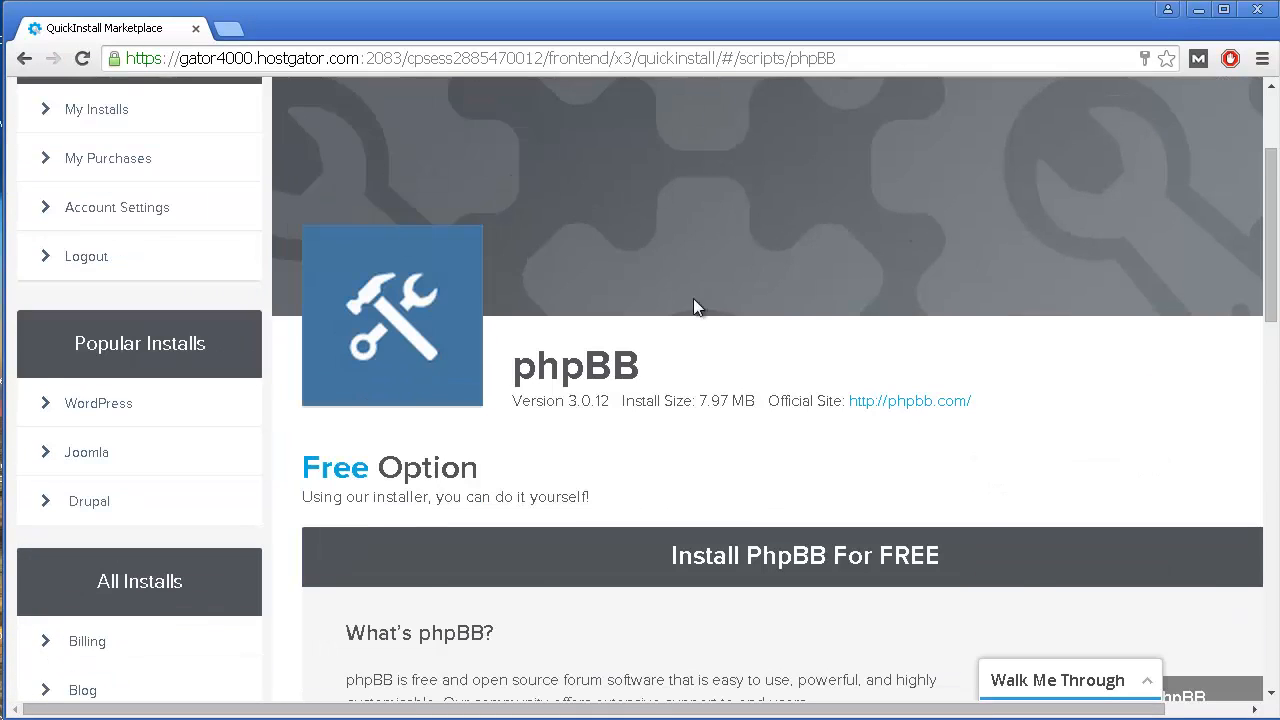
{"action": "scroll", "scroll_direction": "down", "scroll_amount": 3}
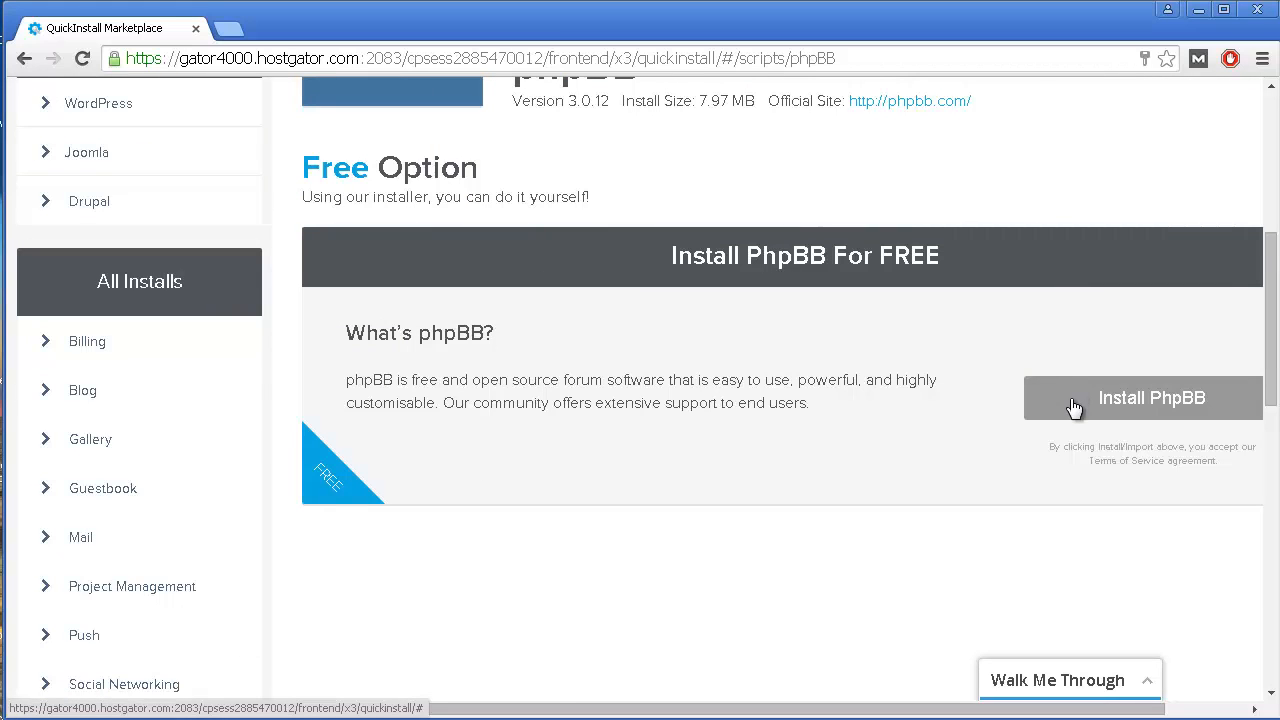
{"action": "left_click", "coordinate": [1151, 397]}
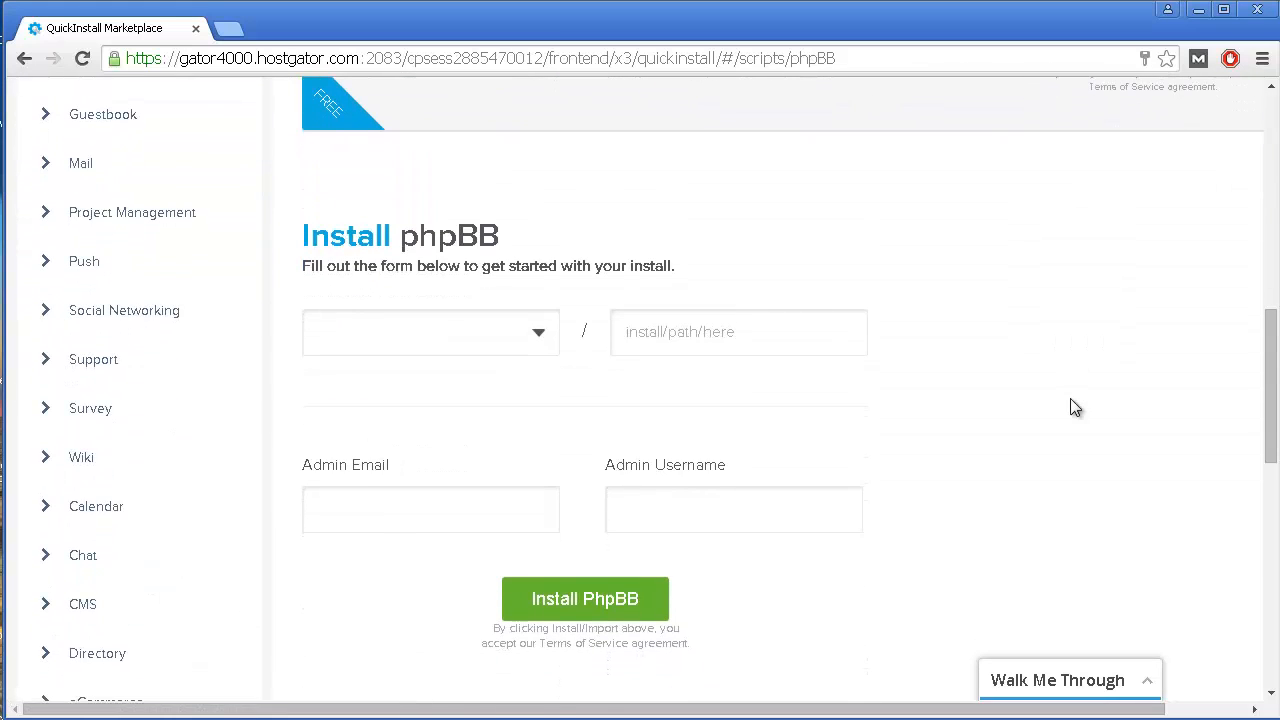
{"action": "left_click", "coordinate": [430, 332]}
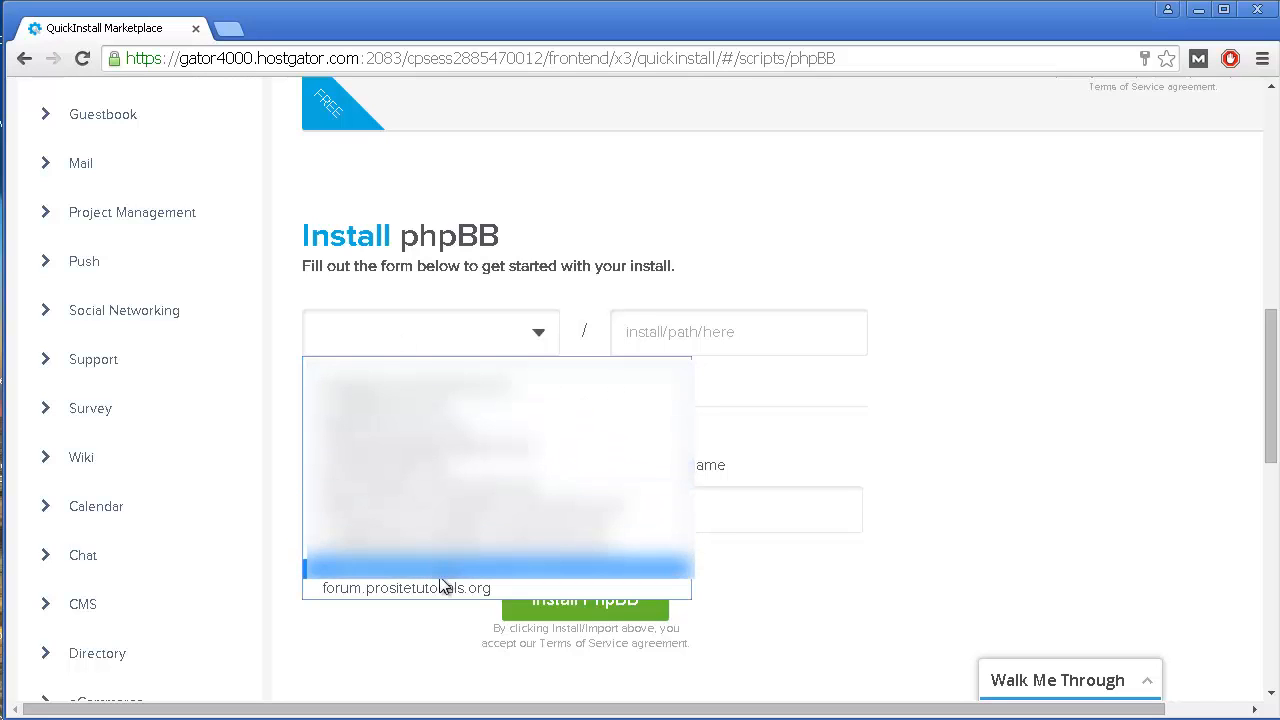
{"action": "left_click", "coordinate": [406, 587]}
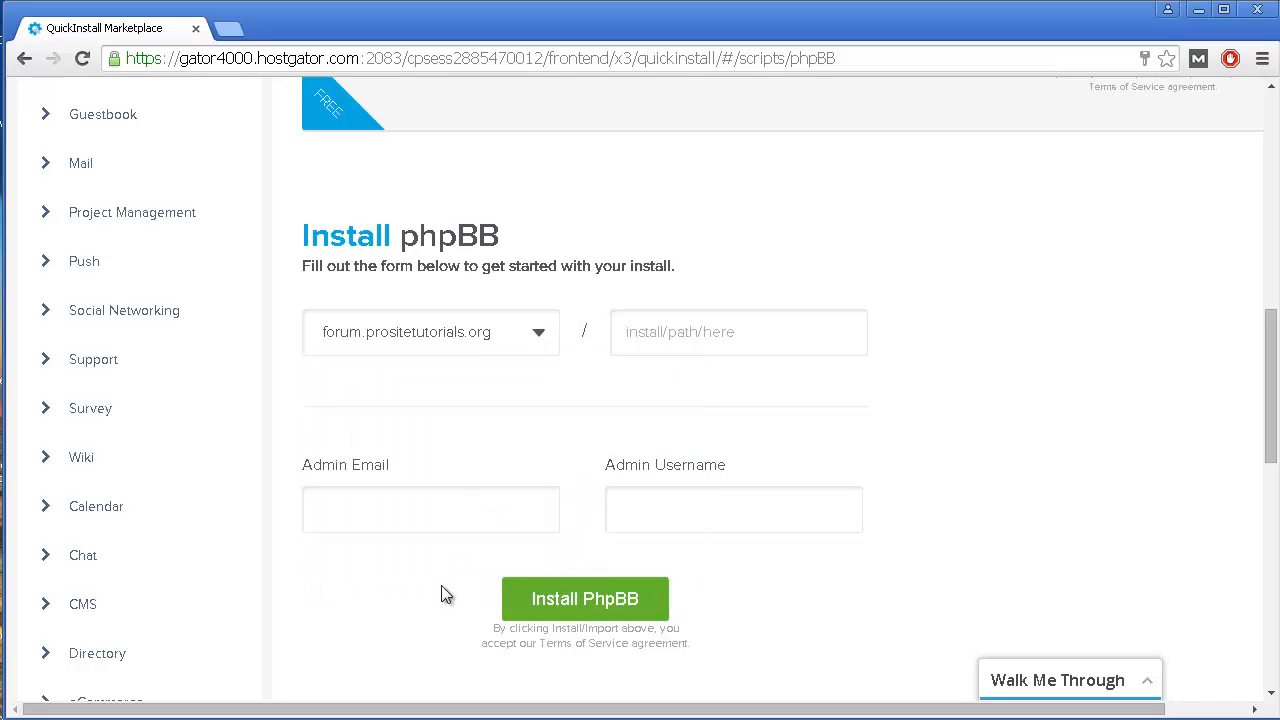
{"action": "mouse_move", "coordinate": [367, 343]}
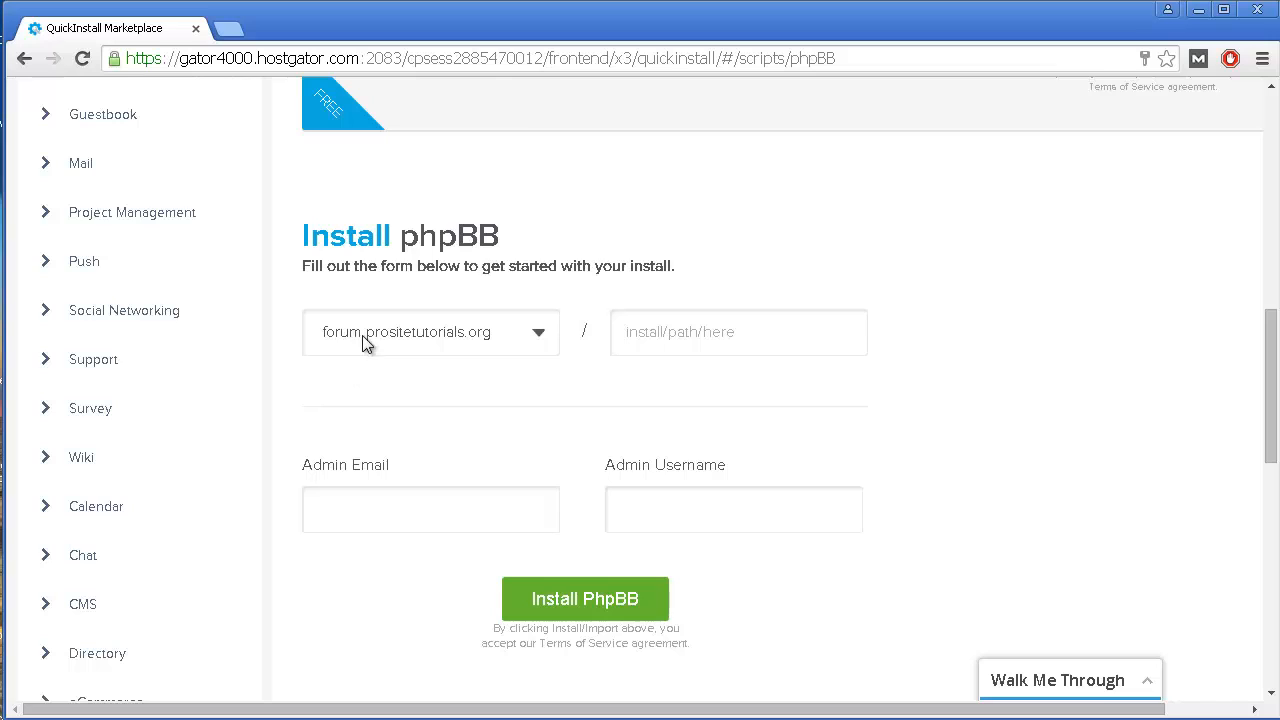
{"action": "mouse_move", "coordinate": [487, 355]}
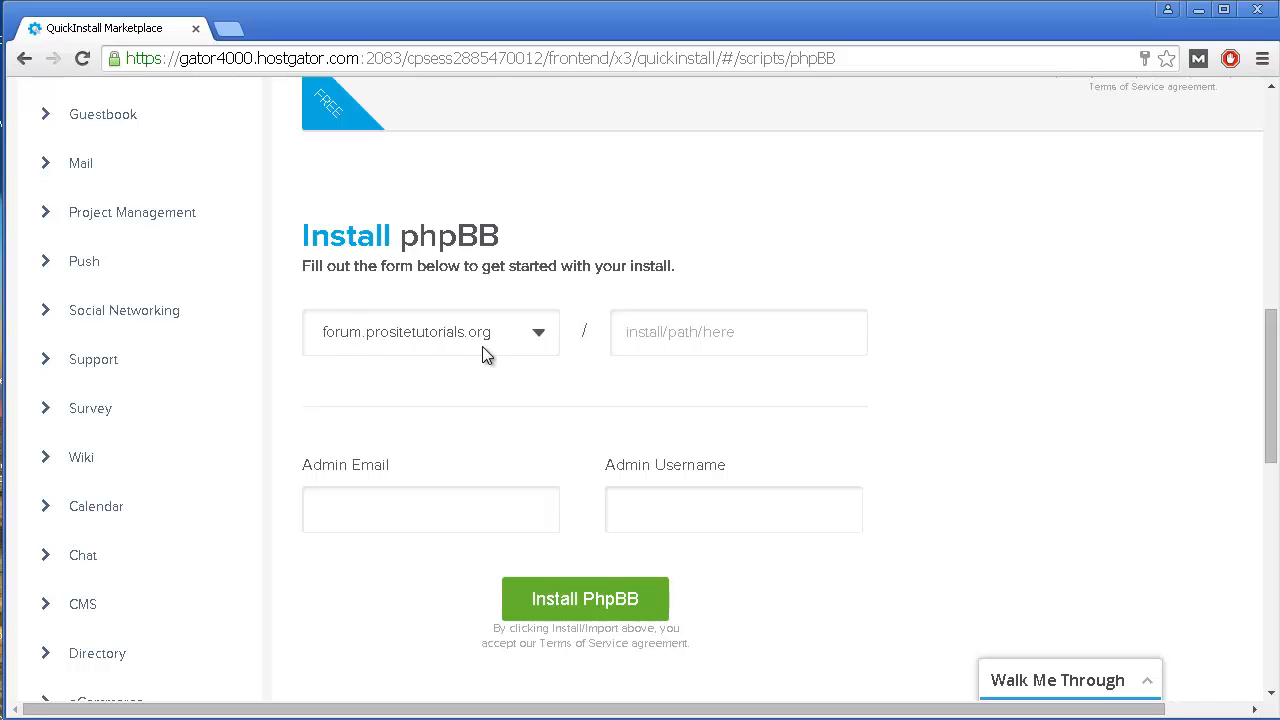
{"action": "mouse_move", "coordinate": [378, 355]}
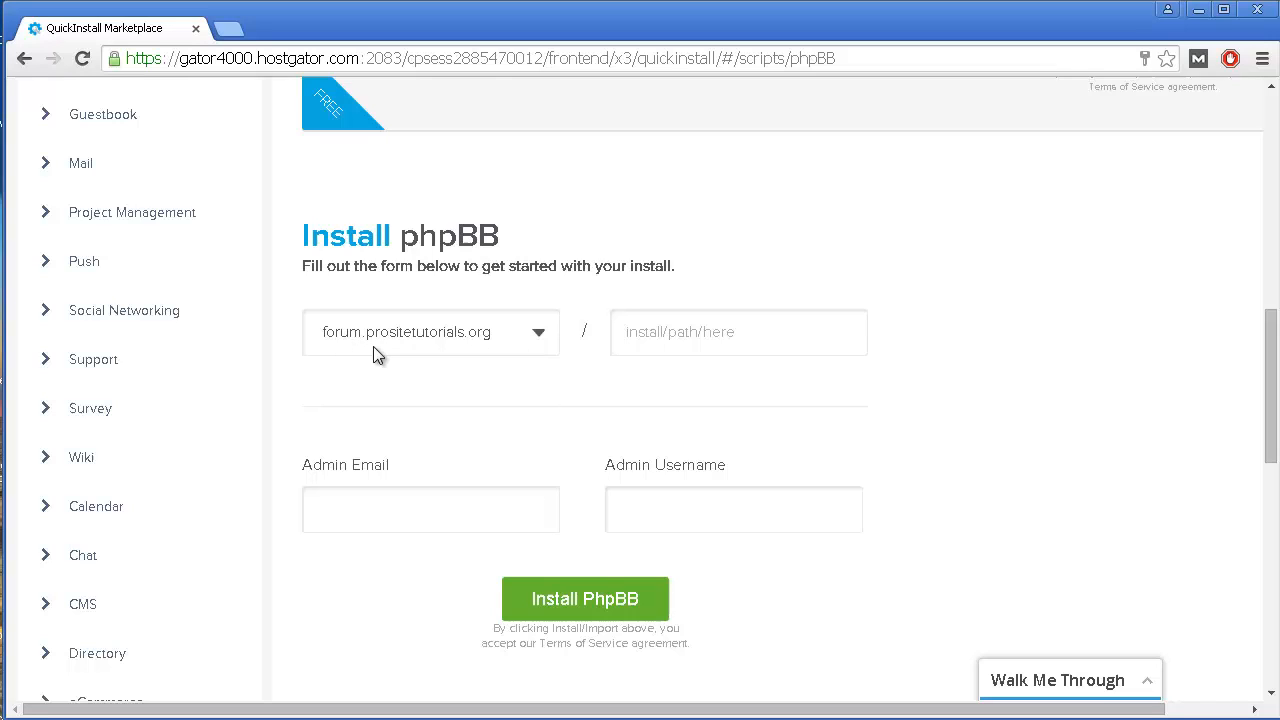
{"action": "mouse_move", "coordinate": [428, 368]}
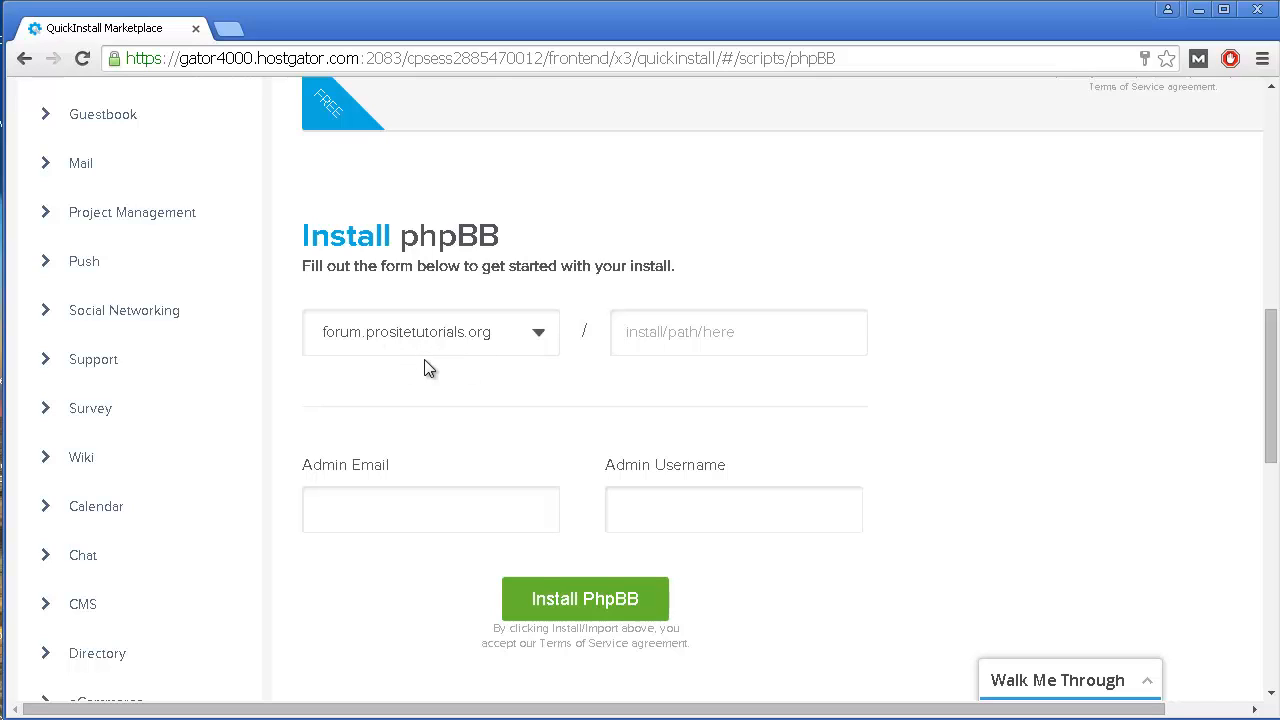
{"action": "mouse_move", "coordinate": [688, 287]}
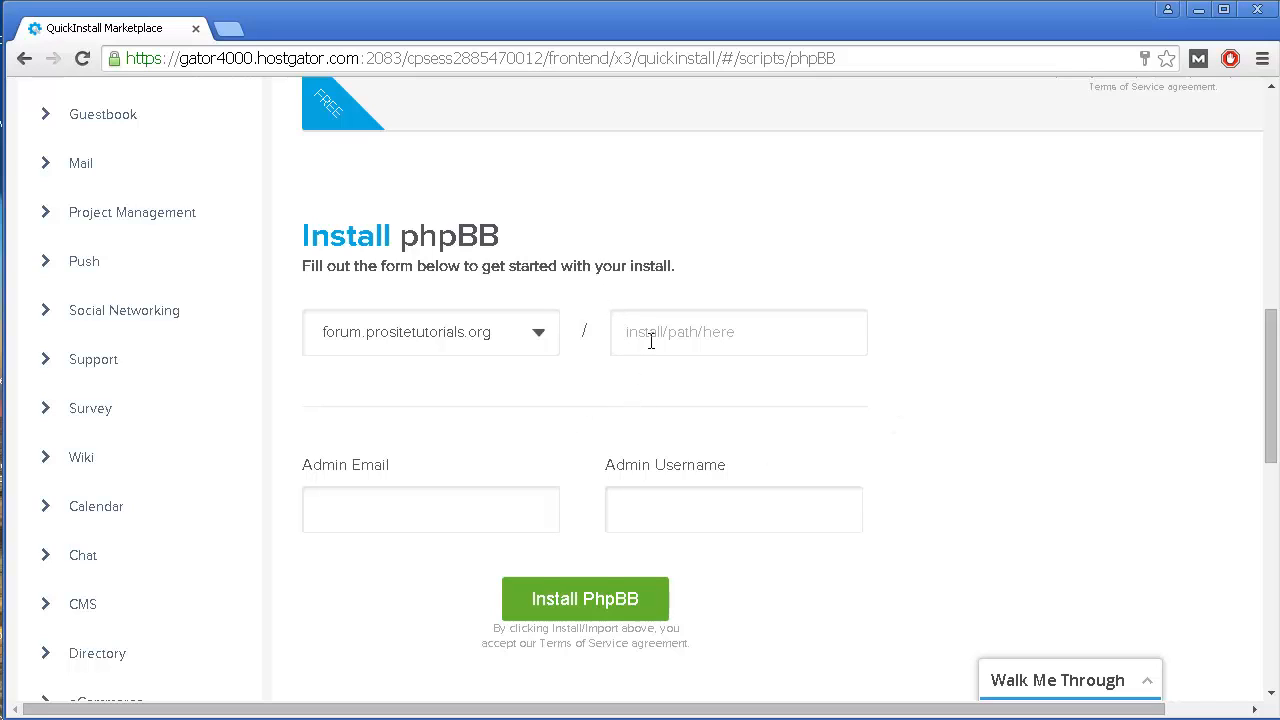
Enter the admin email address at prositetutorials for the new forum.
{"action": "left_click", "coordinate": [430, 509]}
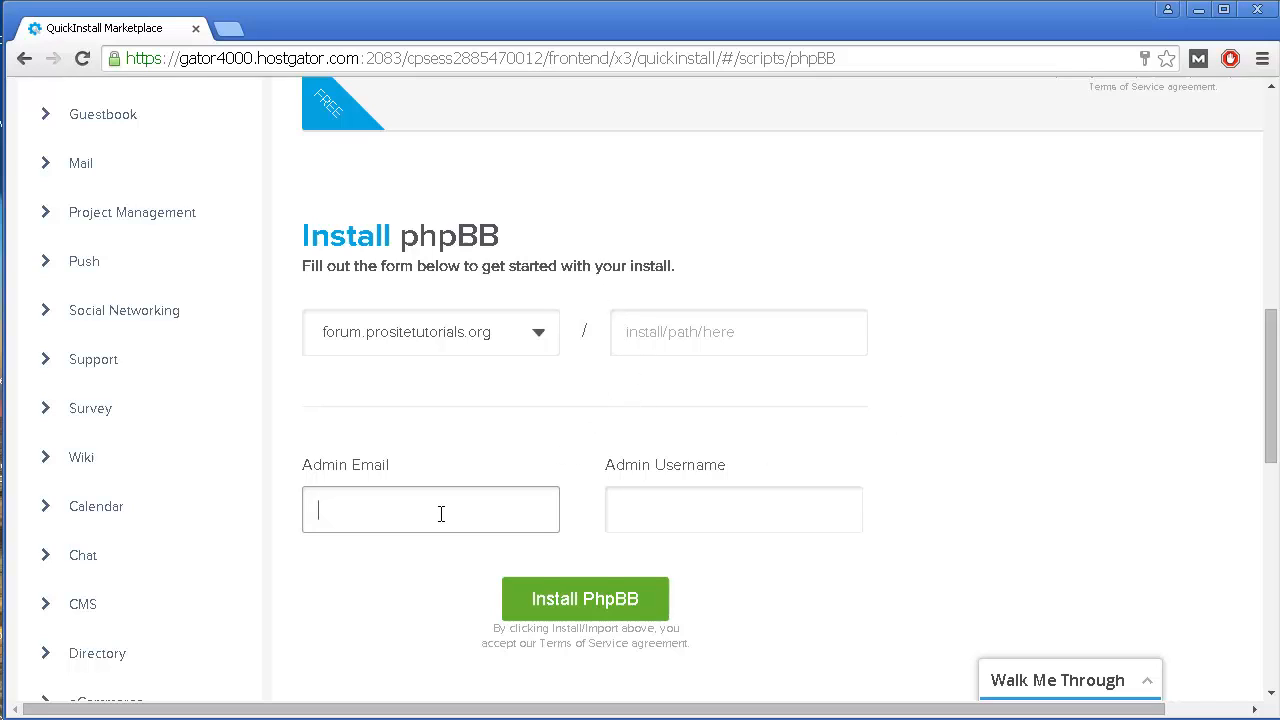
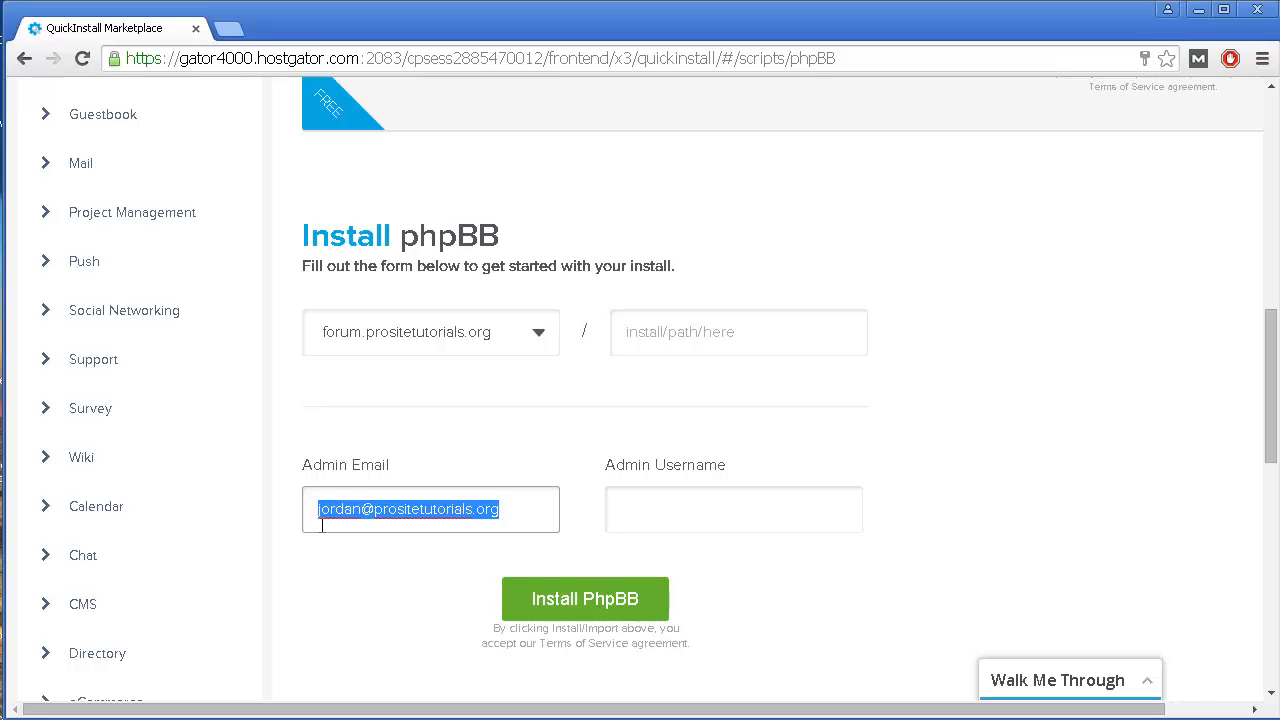
{"action": "mouse_move", "coordinate": [518, 555]}
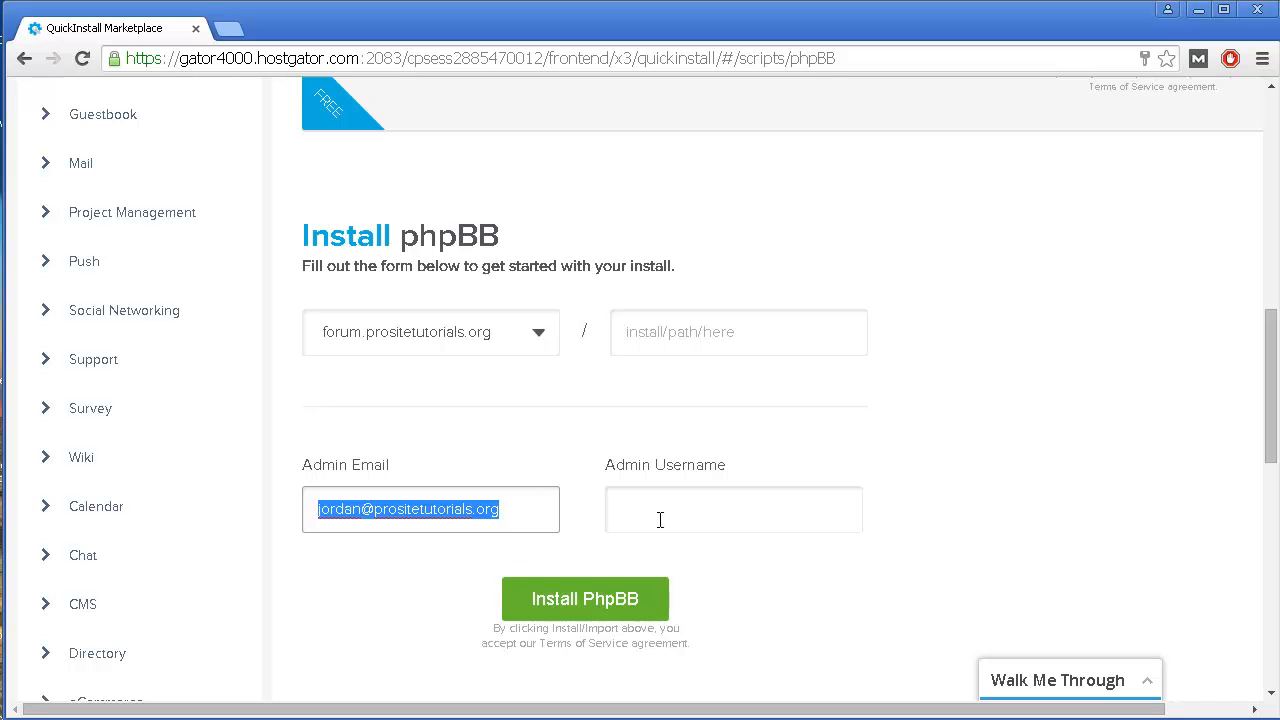
Enter admin username JAlexo and install phpBB with the install path left blank.
{"action": "type", "text": "JAlexo"}
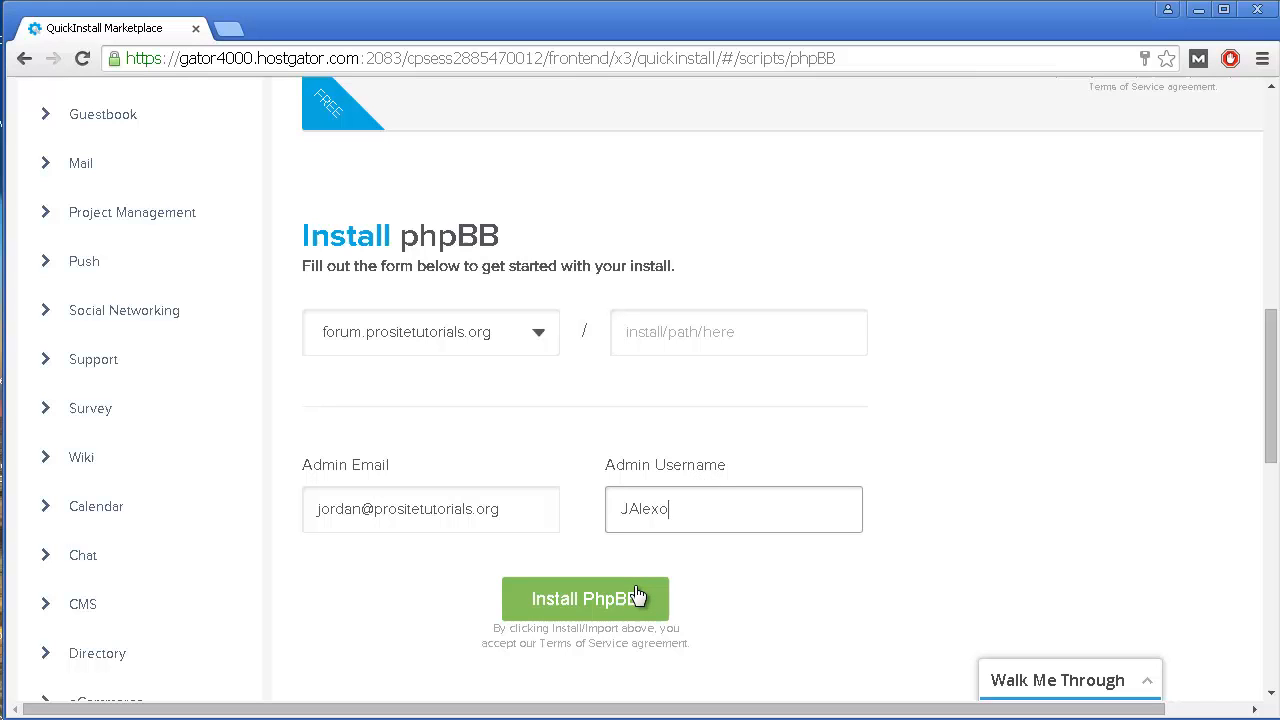
{"action": "left_click", "coordinate": [585, 598]}
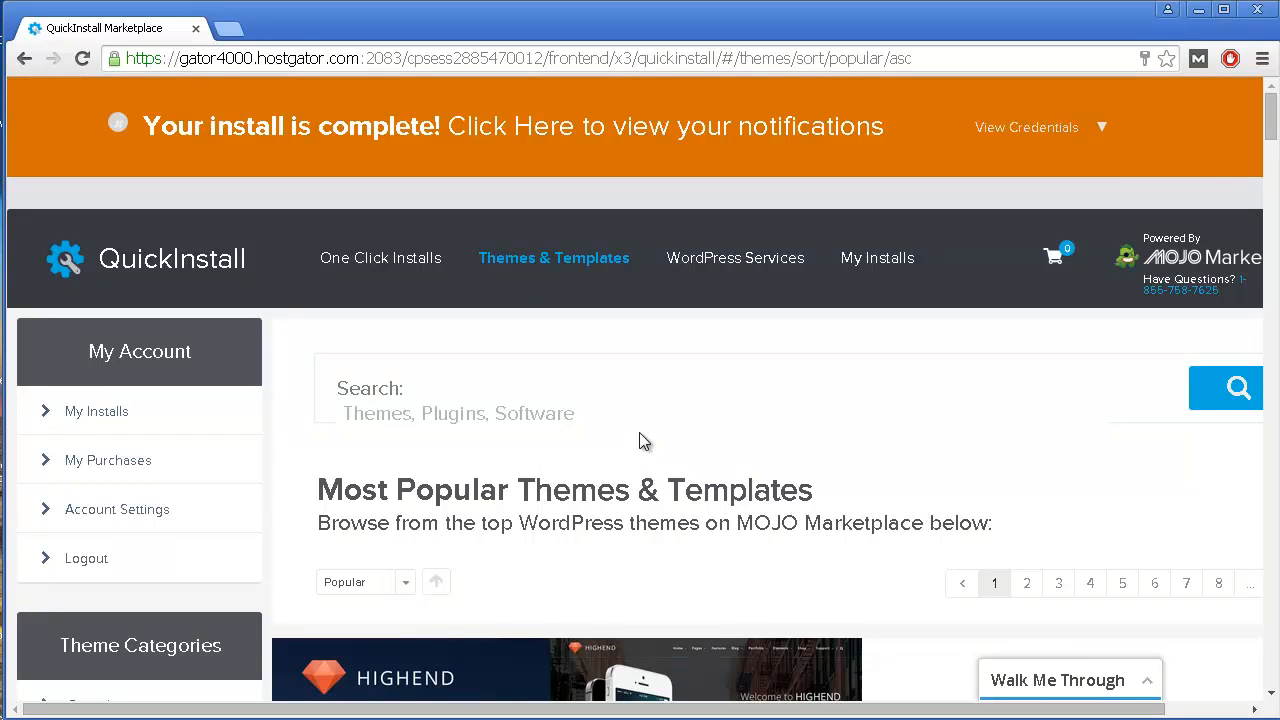
{"action": "mouse_move", "coordinate": [290, 215]}
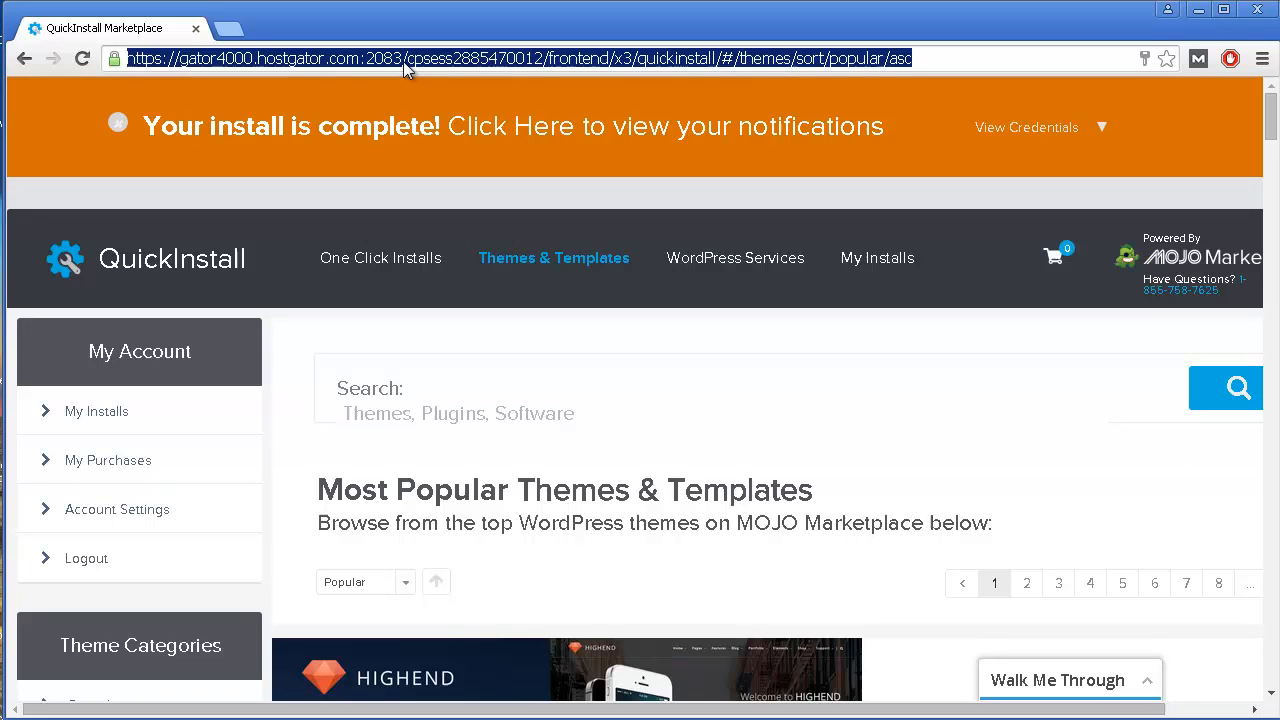
Navigate the browser to forum.prositetutorials.org to load the new phpBB forum.
{"action": "type", "text": "forum.prositetutorials.org"}
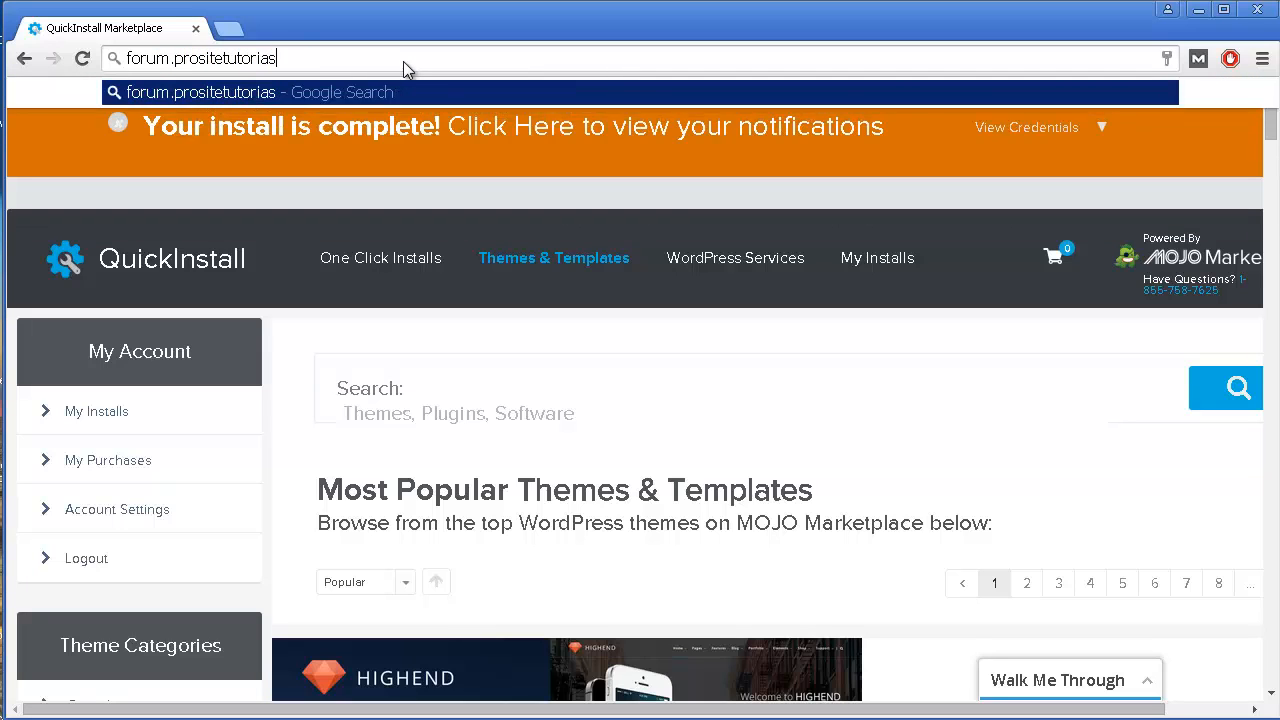
{"action": "type", "text": ".org"}
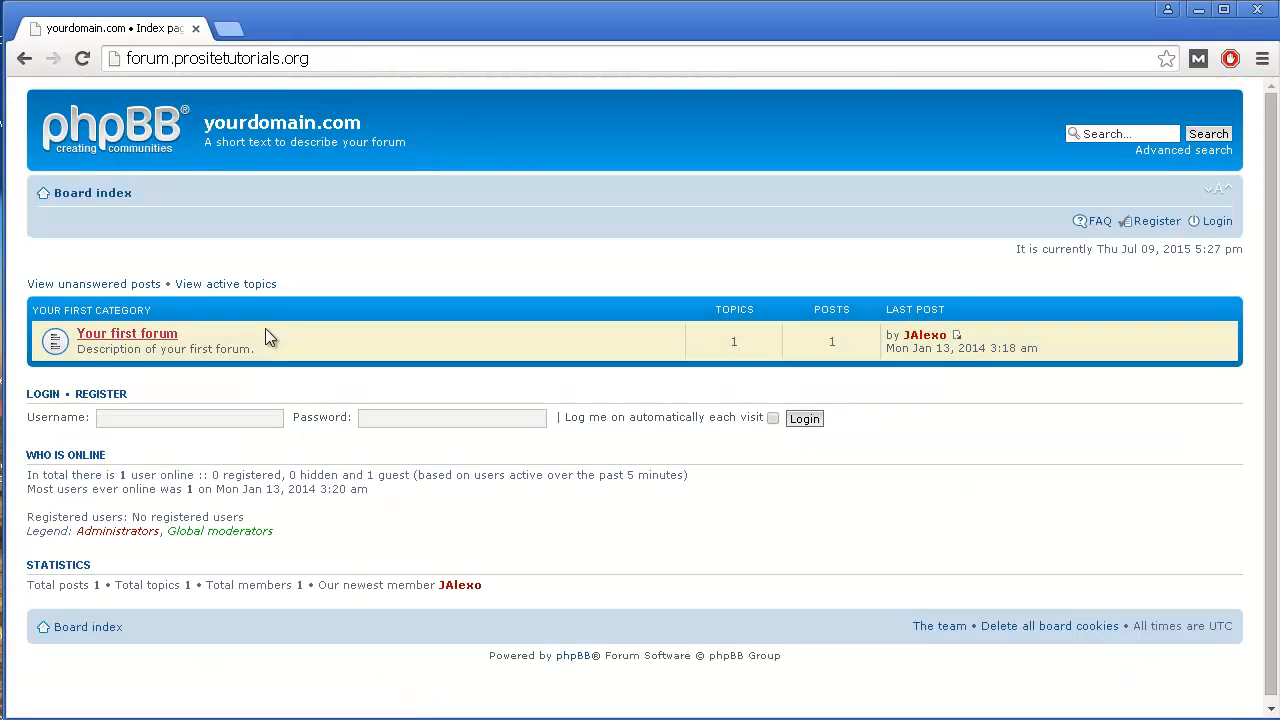
{"action": "mouse_move", "coordinate": [1010, 155]}
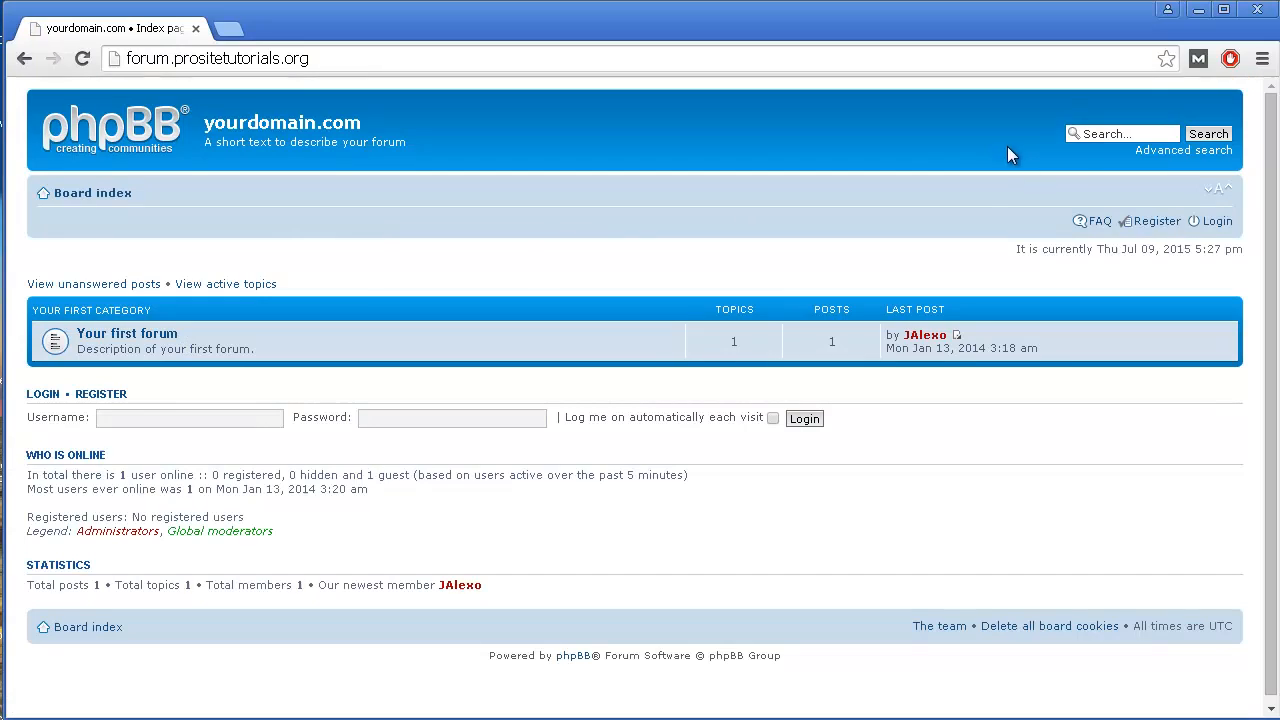
{"action": "mouse_move", "coordinate": [663, 487]}
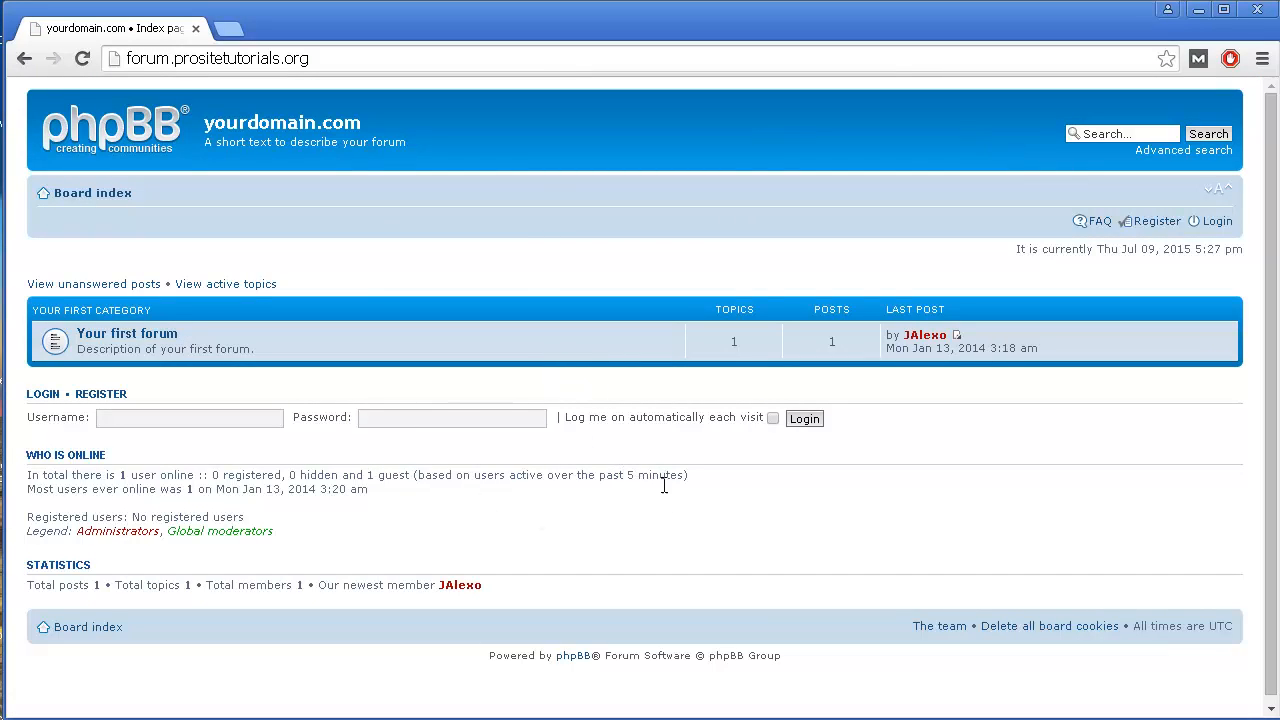
{"action": "mouse_move", "coordinate": [700, 483]}
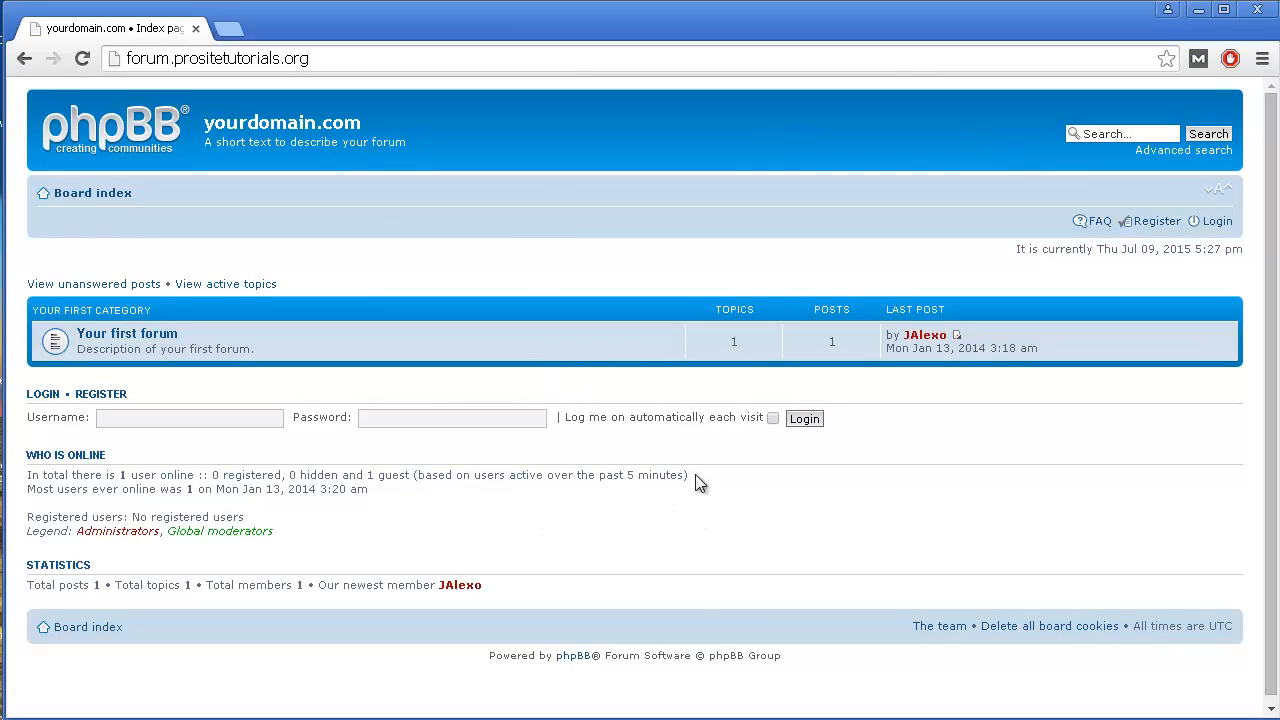
Go to the forum's Login page and focus the Username field.
{"action": "left_click", "coordinate": [1217, 221]}
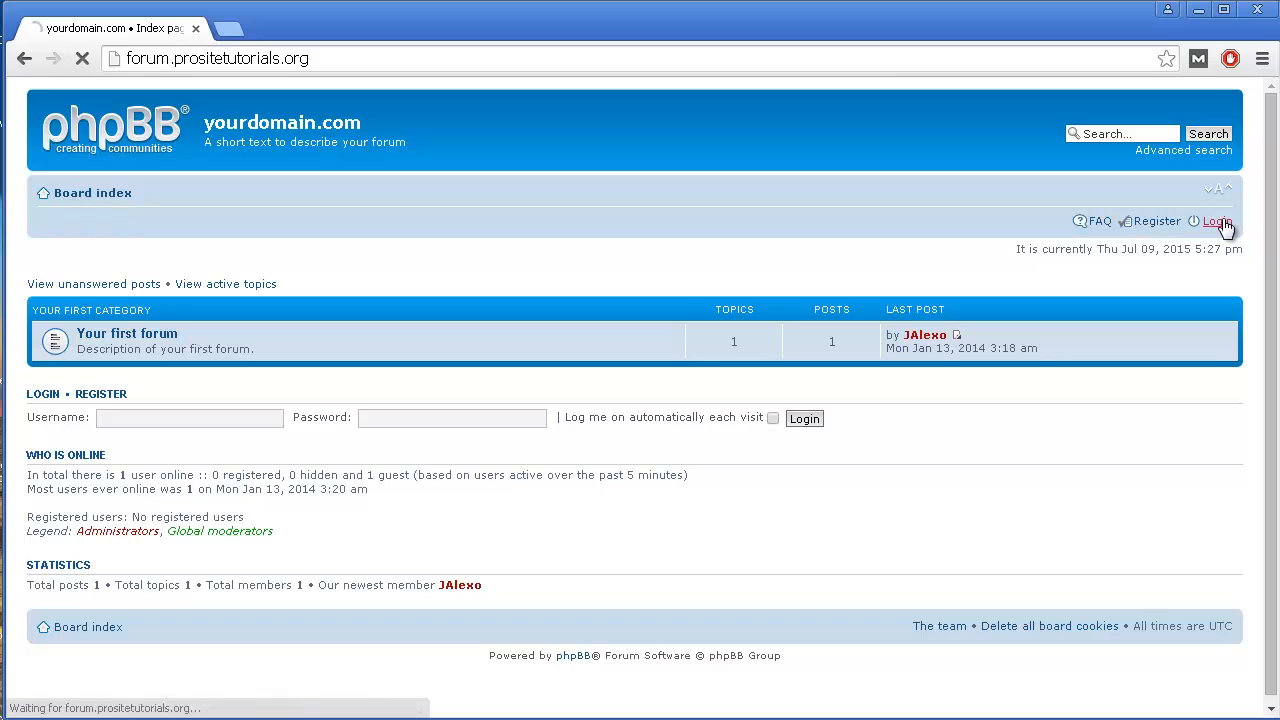
{"action": "left_click", "coordinate": [1216, 221]}
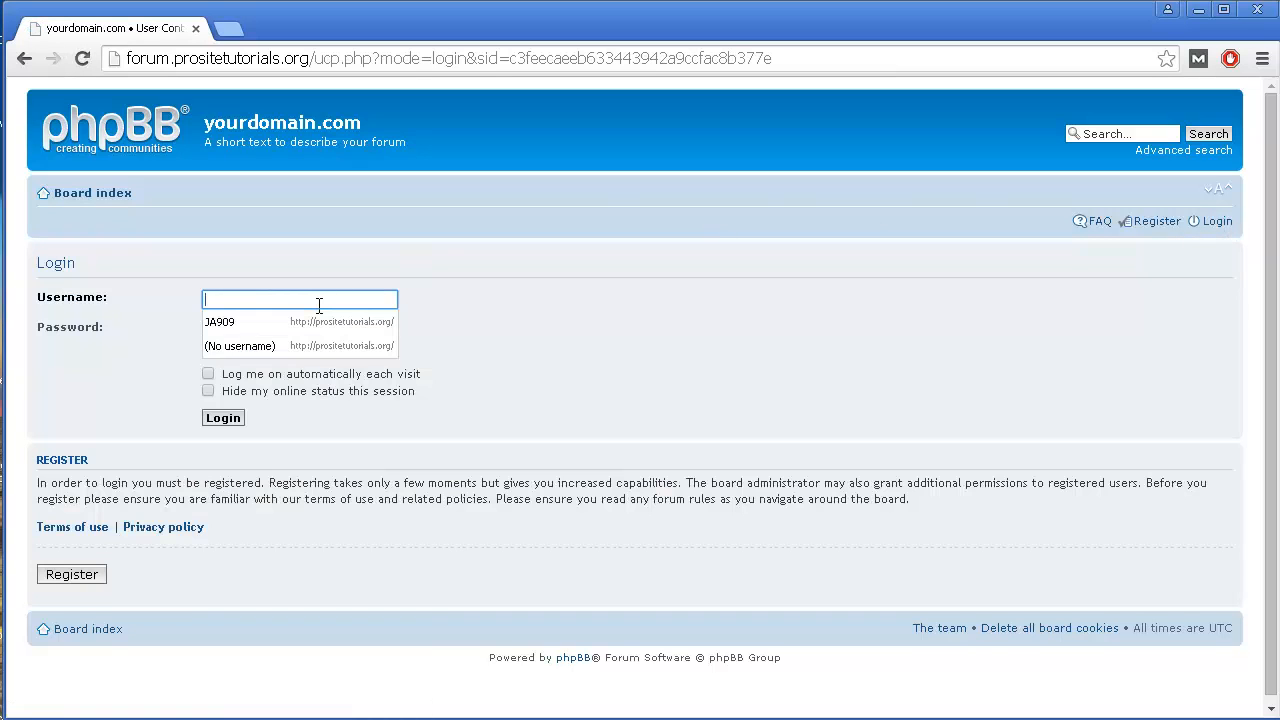